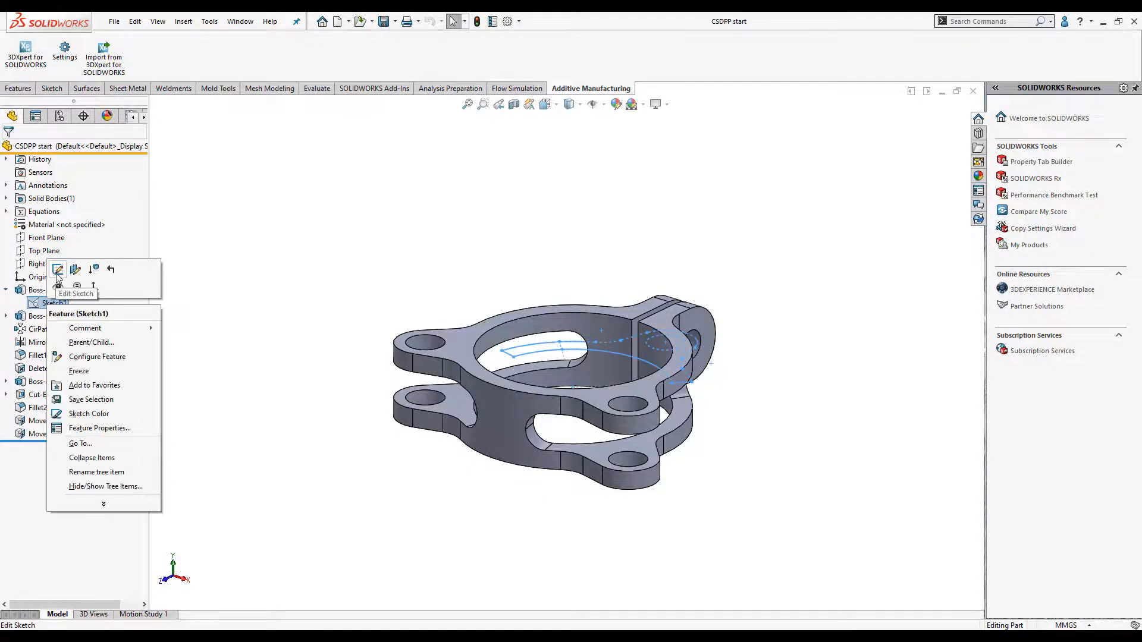
Step: Review the definitions of Sketch1's extrude, Mirror2 and DeleteFace1 in the feature tree
{"action": "left_click", "coordinate": [57, 270]}
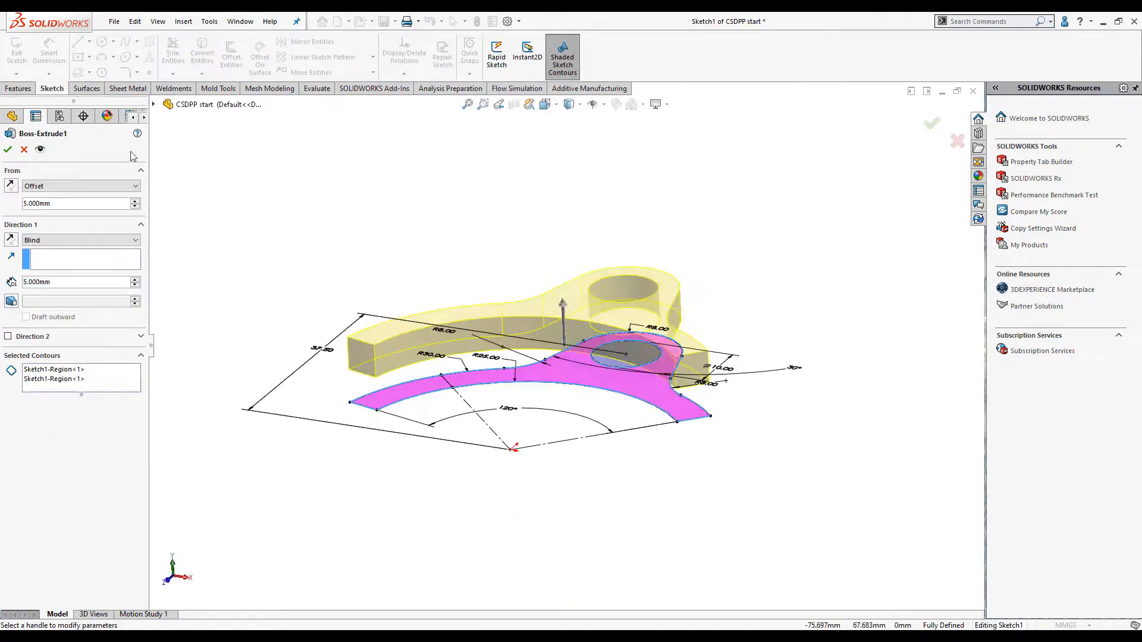
{"action": "left_click", "coordinate": [23, 150]}
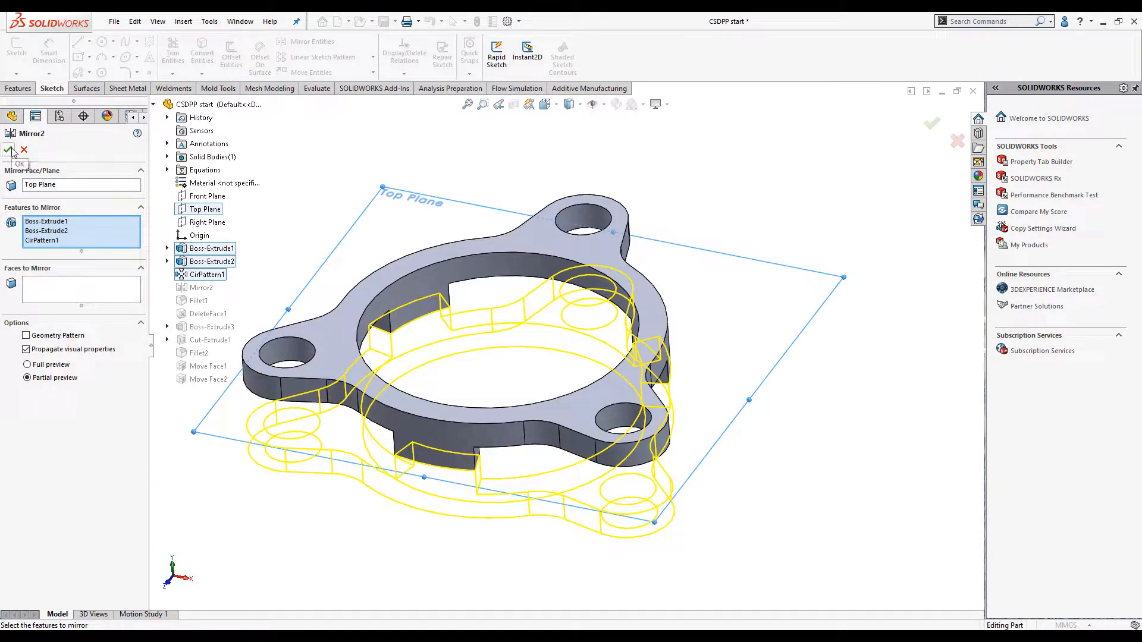
{"action": "left_click", "coordinate": [12, 151]}
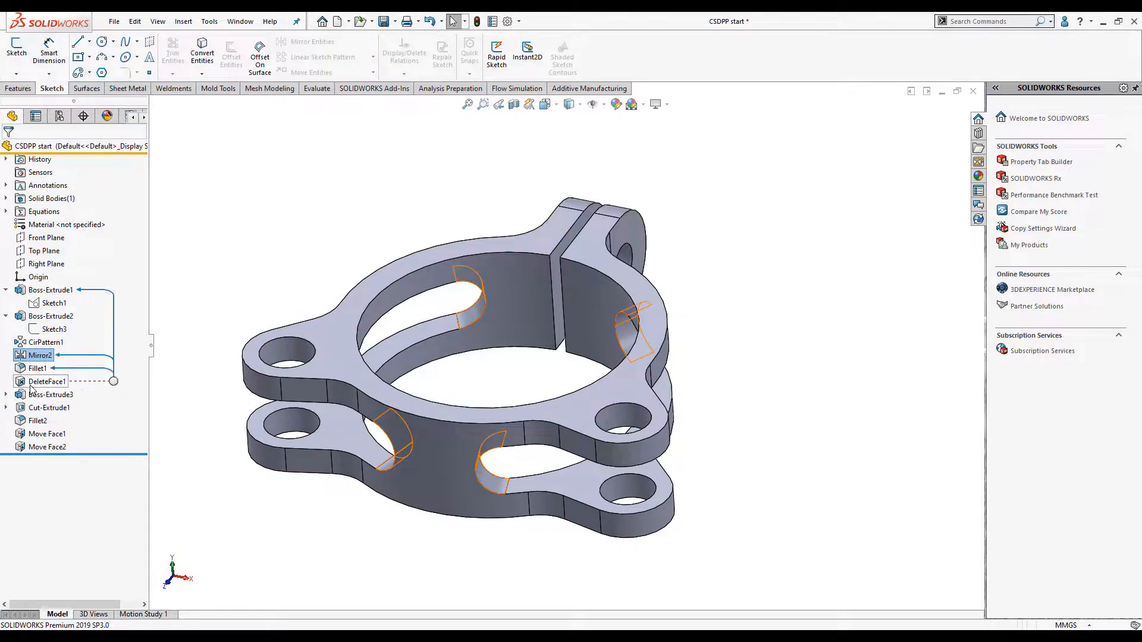
{"action": "double_click", "coordinate": [47, 381]}
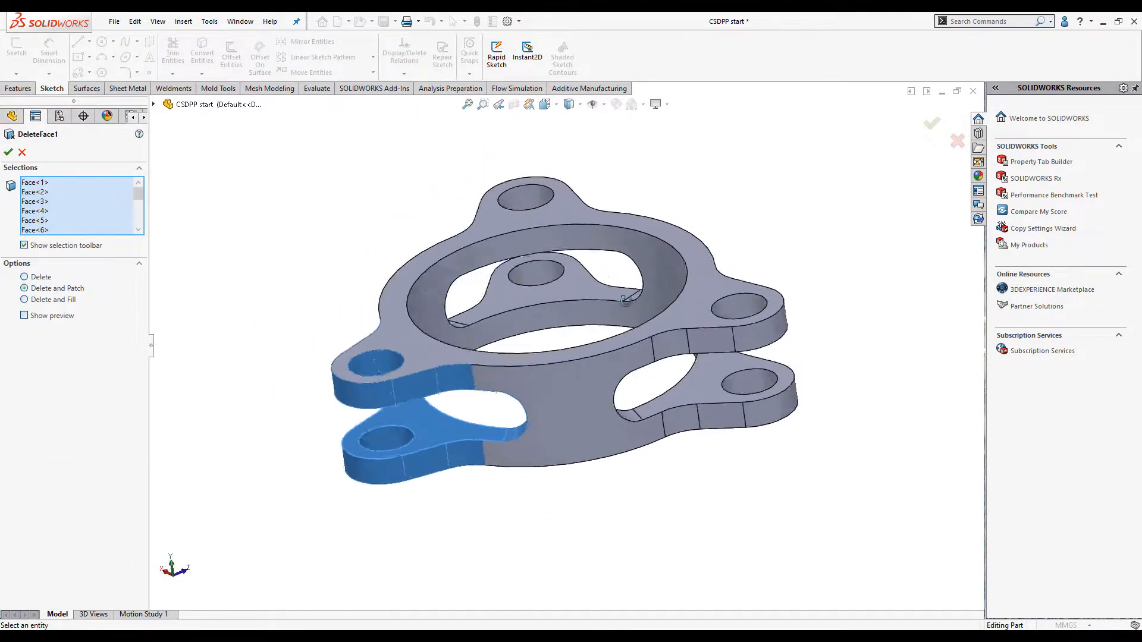
{"action": "left_click", "coordinate": [8, 152]}
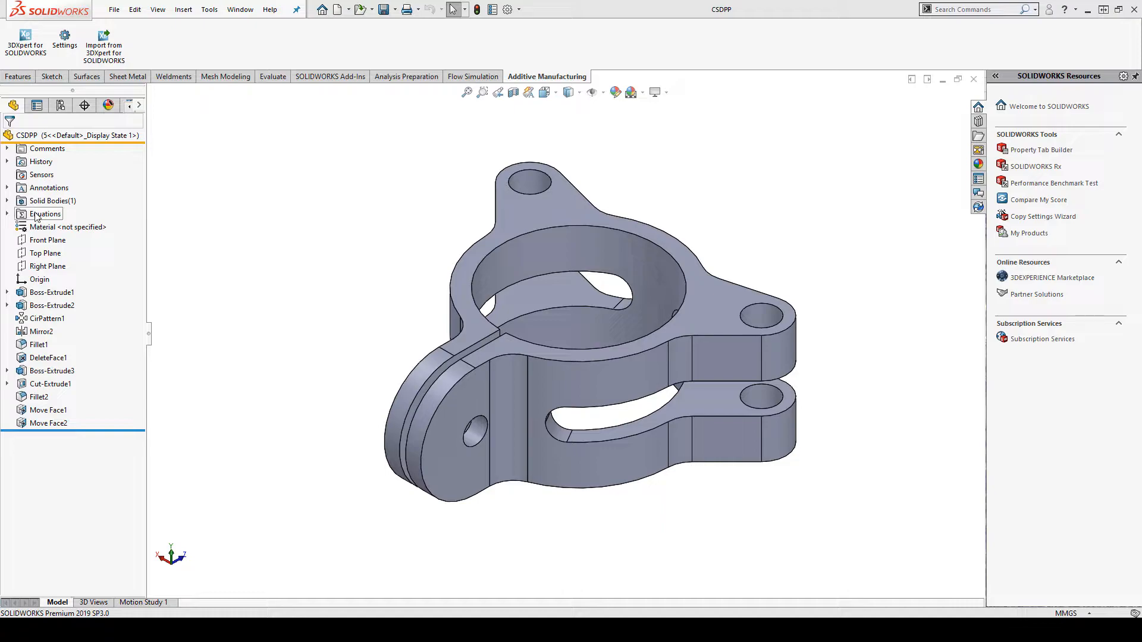
Step: Add global variable d = 10 in Equations, then return to Sketch1 for editing
{"action": "double_click", "coordinate": [46, 212]}
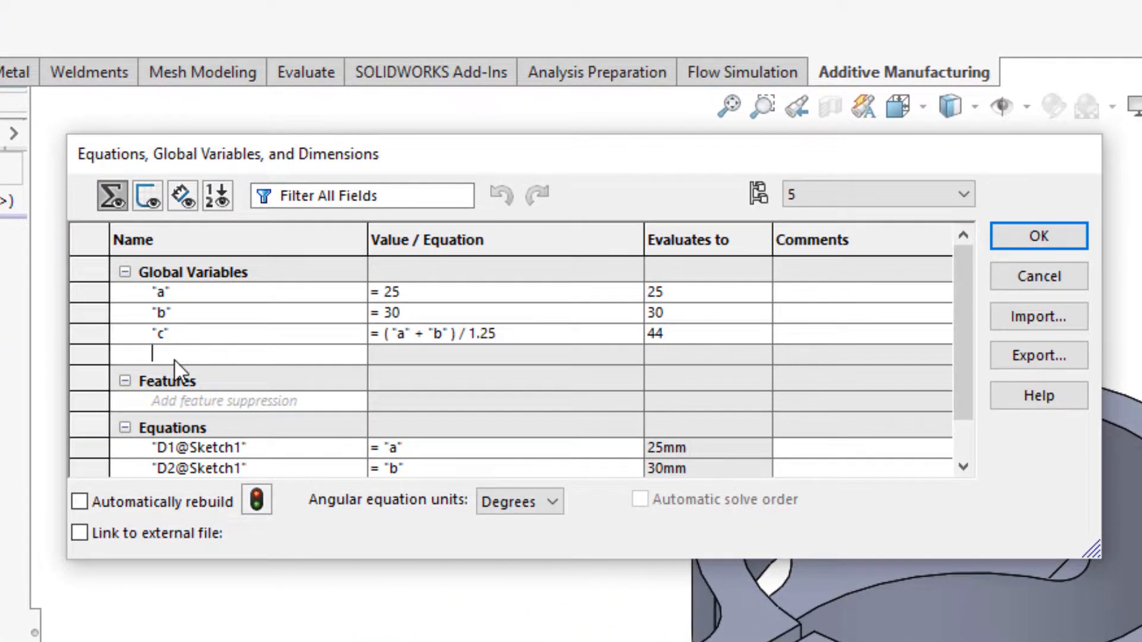
{"action": "type", "text": "d"}
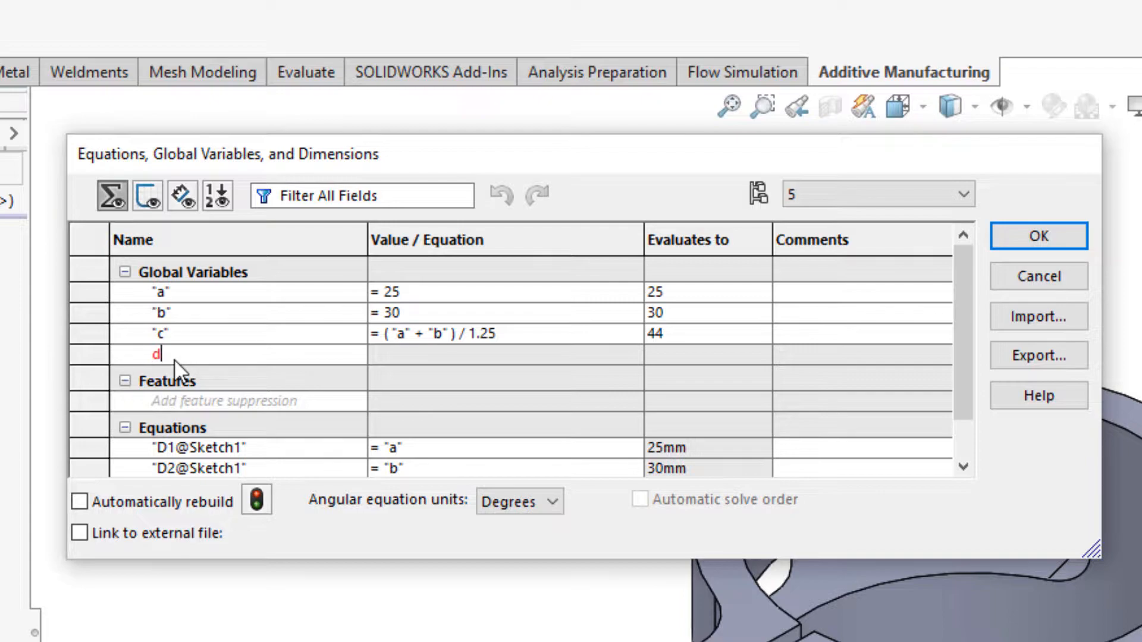
{"action": "type", "text": "=10"}
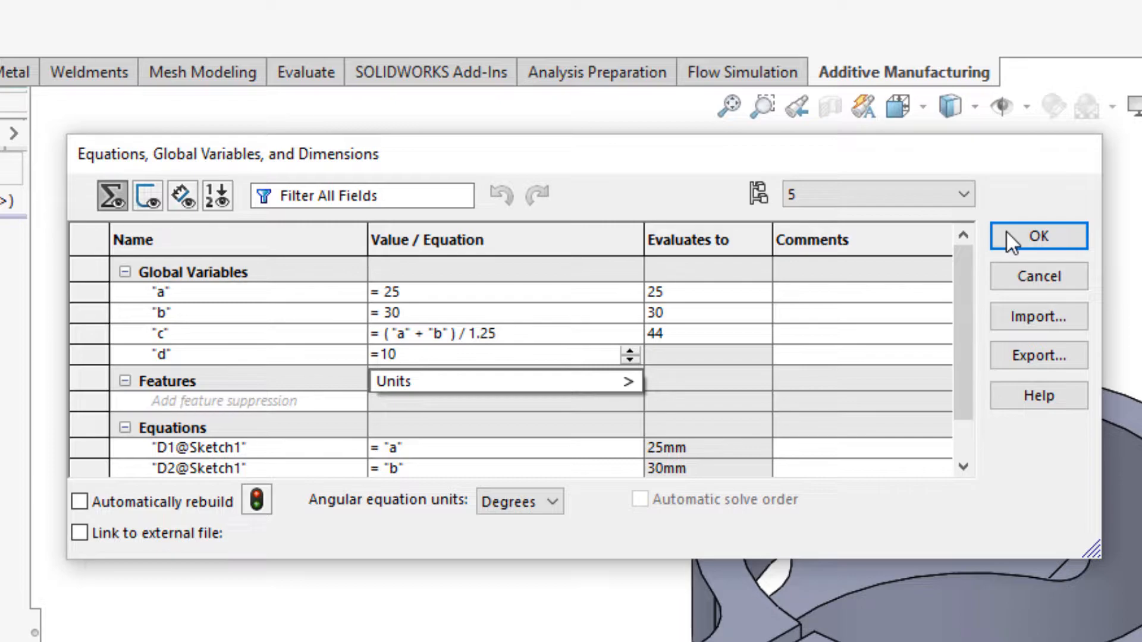
{"action": "left_click", "coordinate": [1037, 235]}
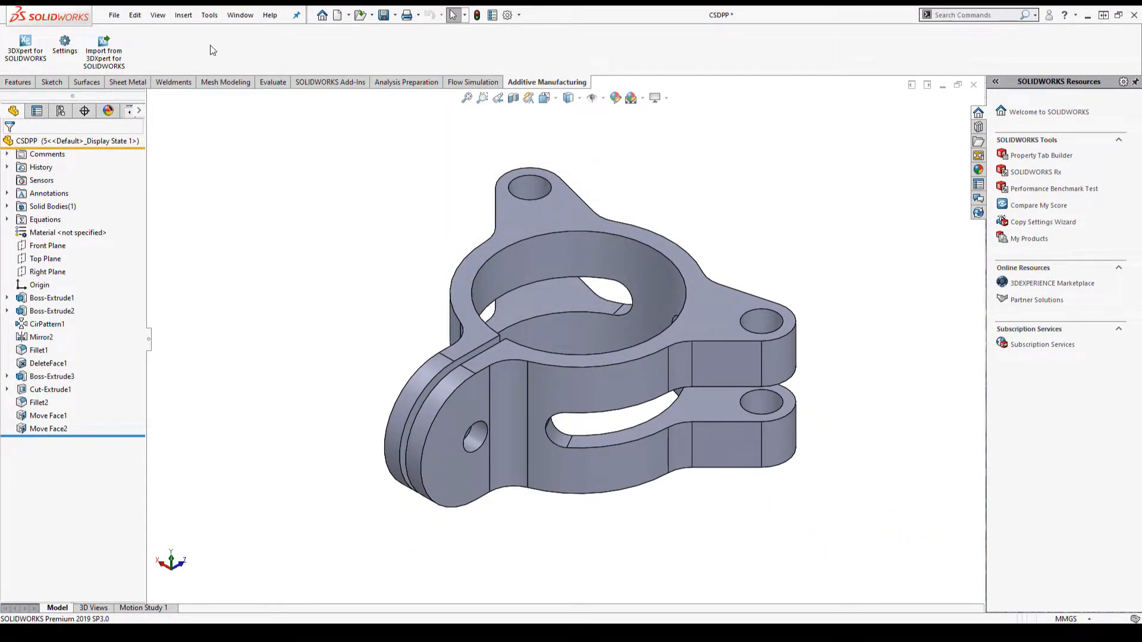
{"action": "left_click", "coordinate": [209, 15]}
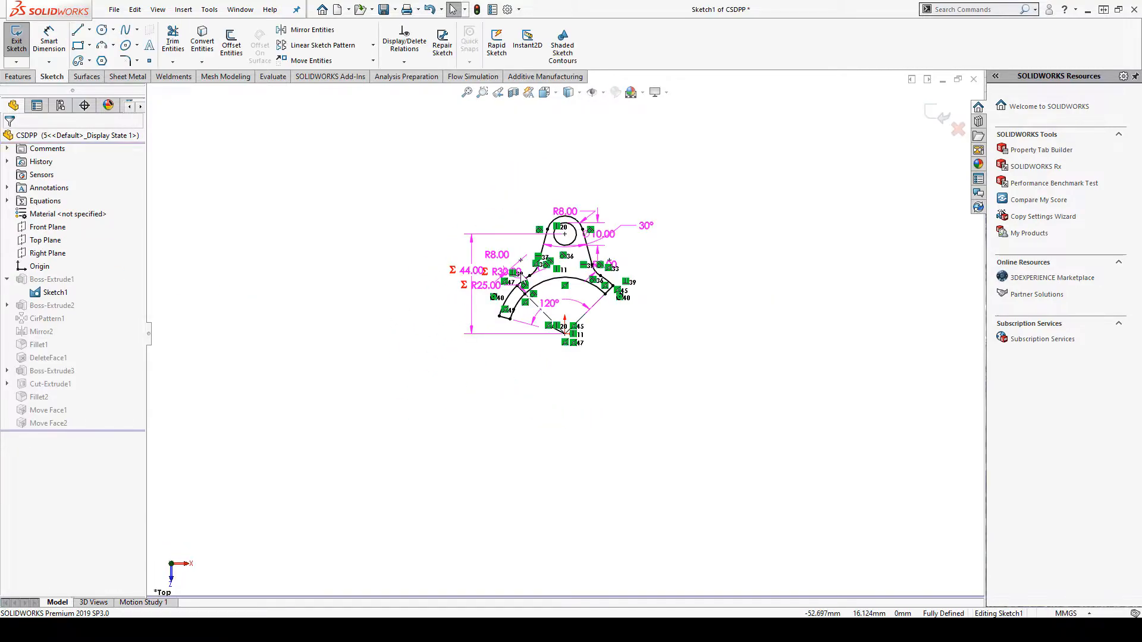
Step: Start an equation on the hole's Ø10 dimension with '=' and confirm the change
{"action": "scroll", "scroll_direction": "up", "scroll_amount": 3}
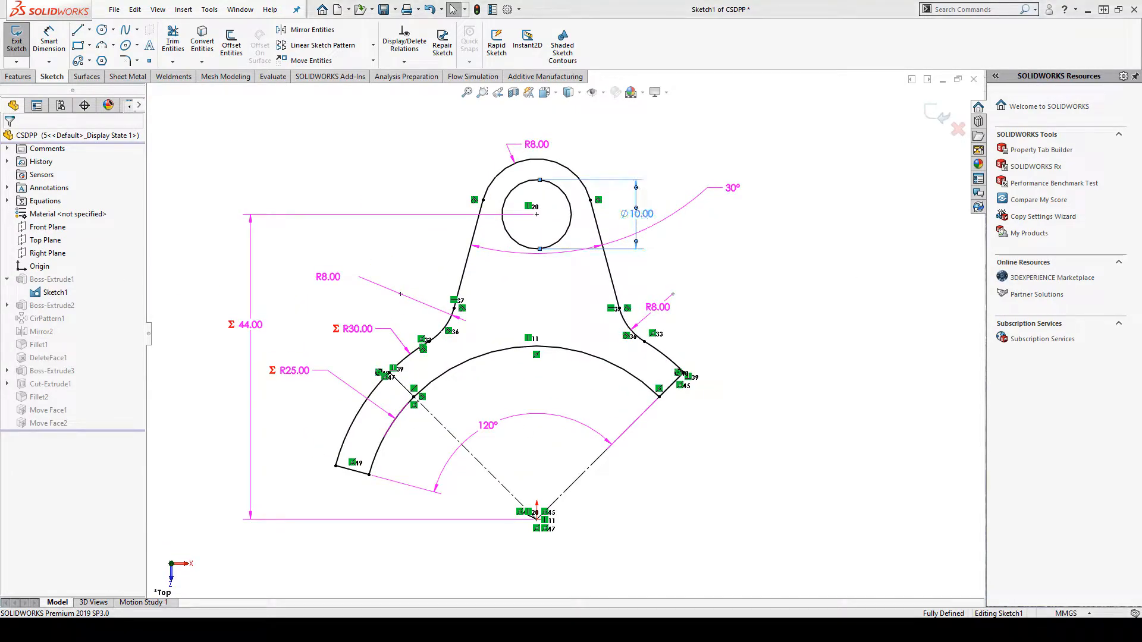
{"action": "left_click", "coordinate": [636, 213]}
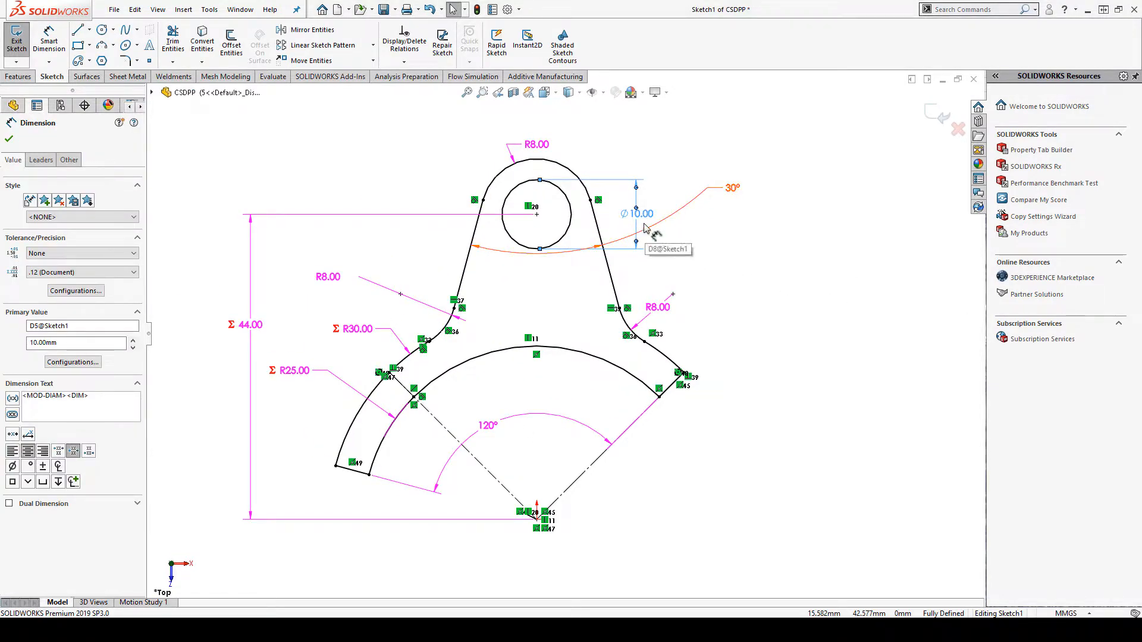
{"action": "double_click", "coordinate": [639, 213]}
{"action": "type", "text": "="}
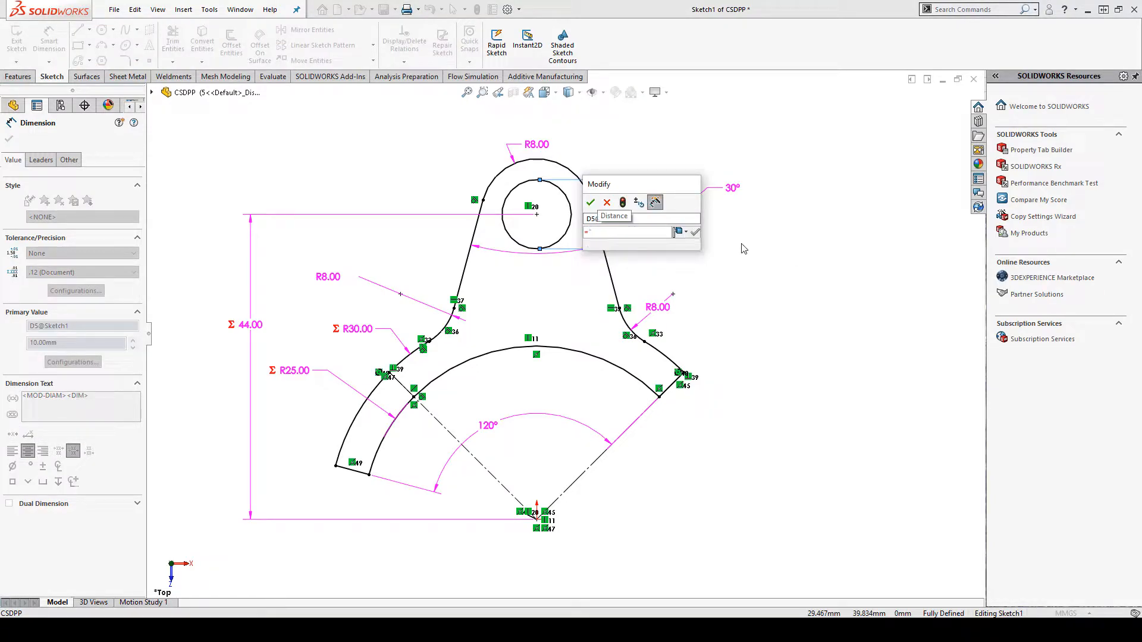
{"action": "left_click", "coordinate": [628, 232]}
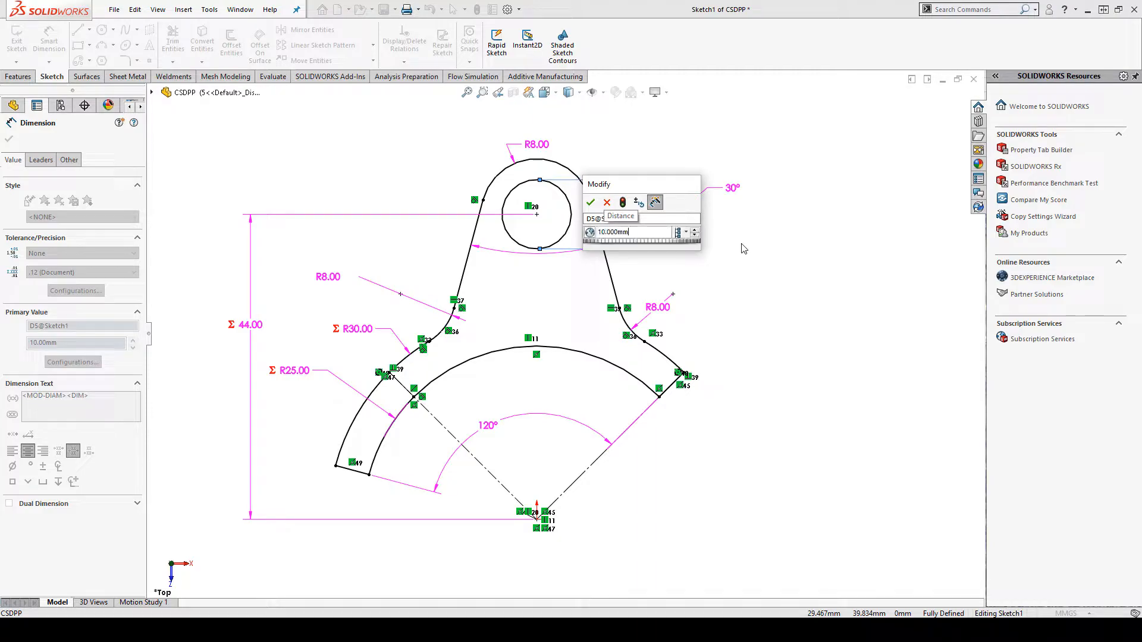
{"action": "left_click", "coordinate": [591, 202]}
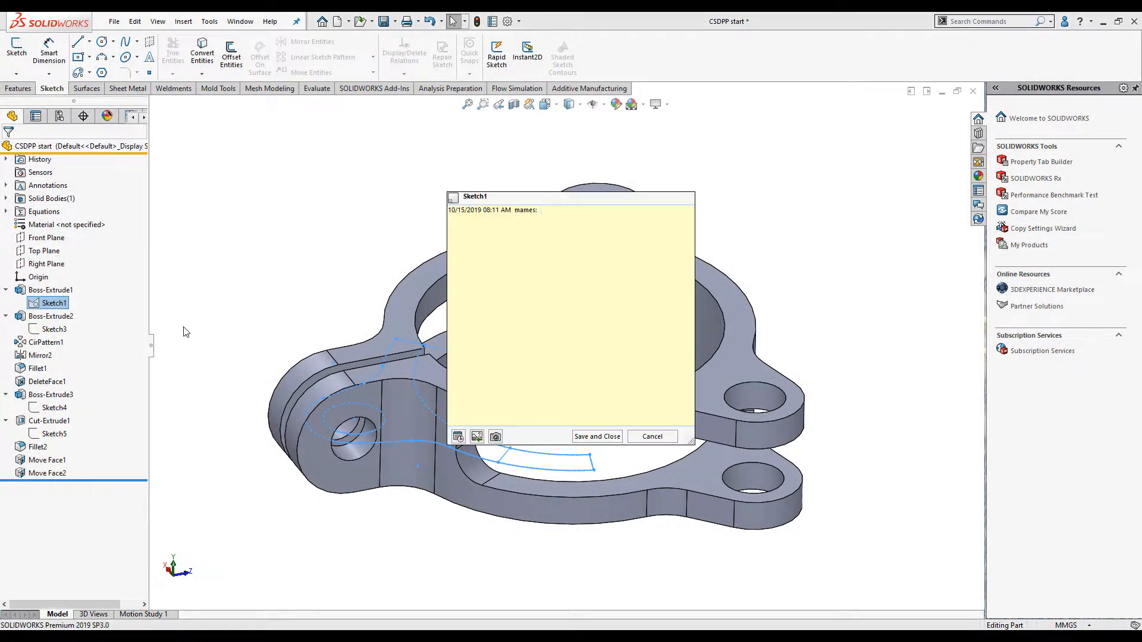
Step: Comment Sketch1 with 'This sketch hold cr…' about critical ID information and save it
{"action": "type", "text": "This sketch hold critical ID information"}
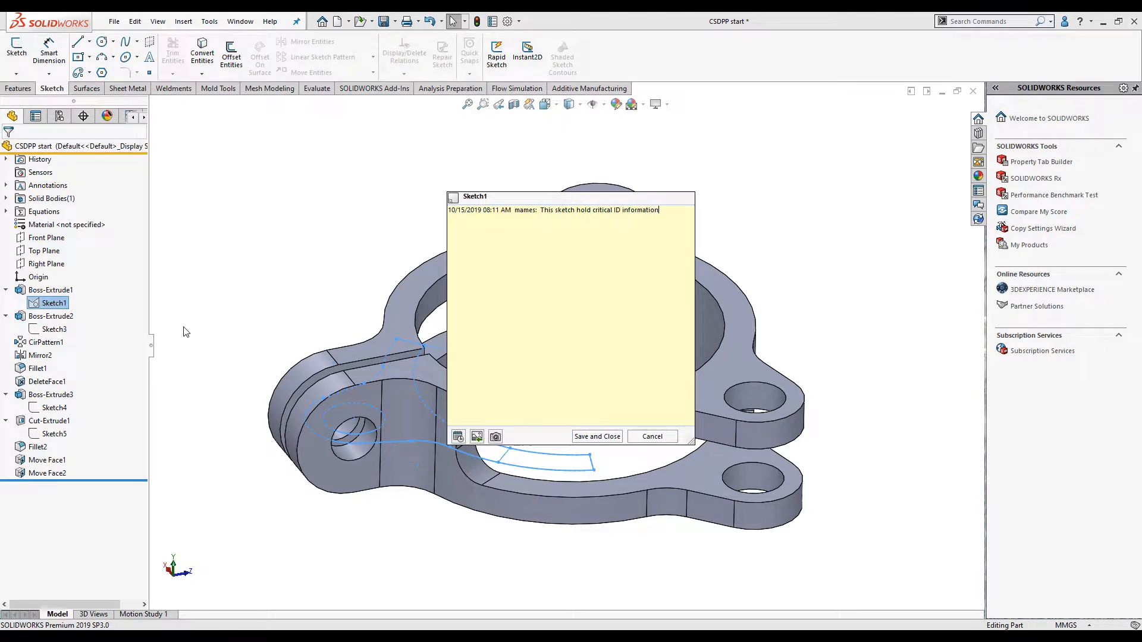
{"action": "left_click", "coordinate": [596, 437]}
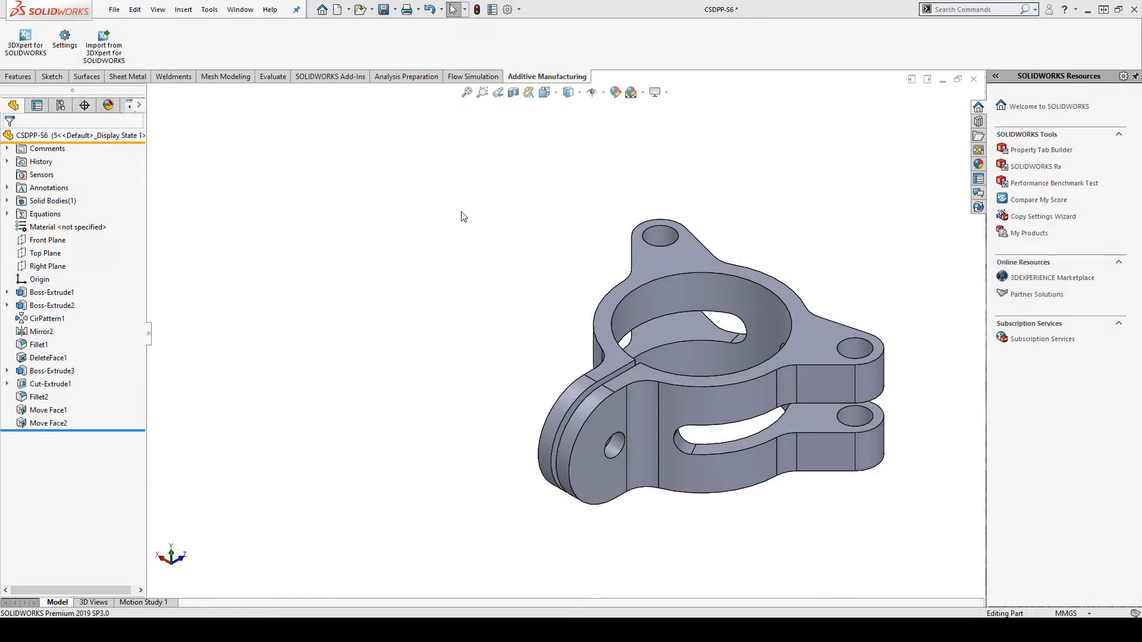
Step: Comment Boss-Extrude2 as unchanged between configurations, then view all part comments
{"action": "right_click", "coordinate": [51, 306]}
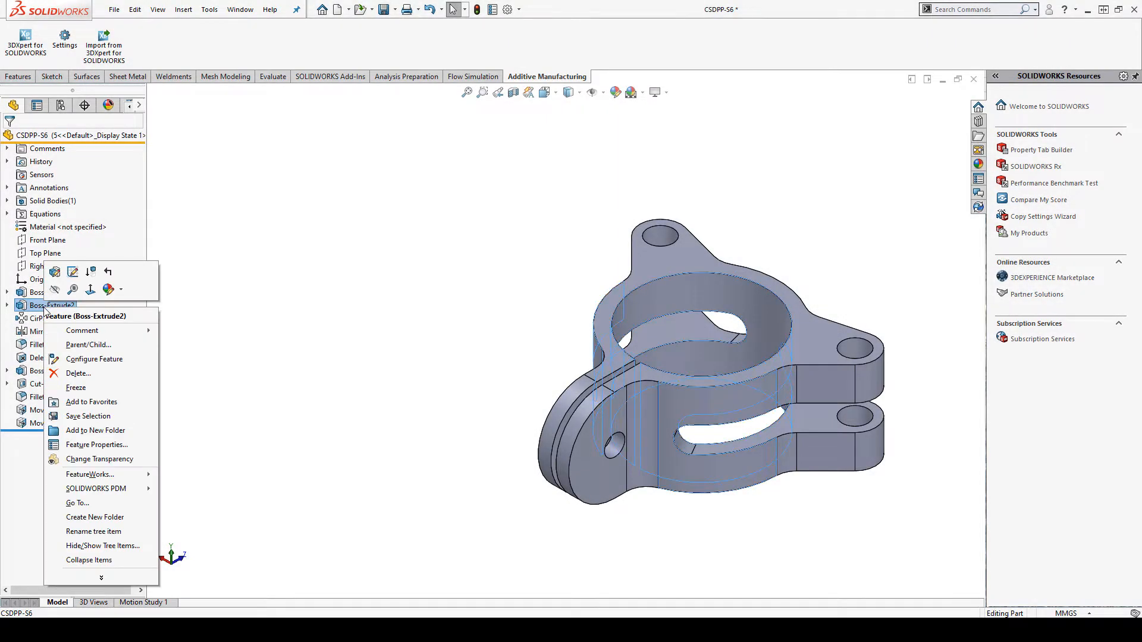
{"action": "mouse_move", "coordinate": [82, 331]}
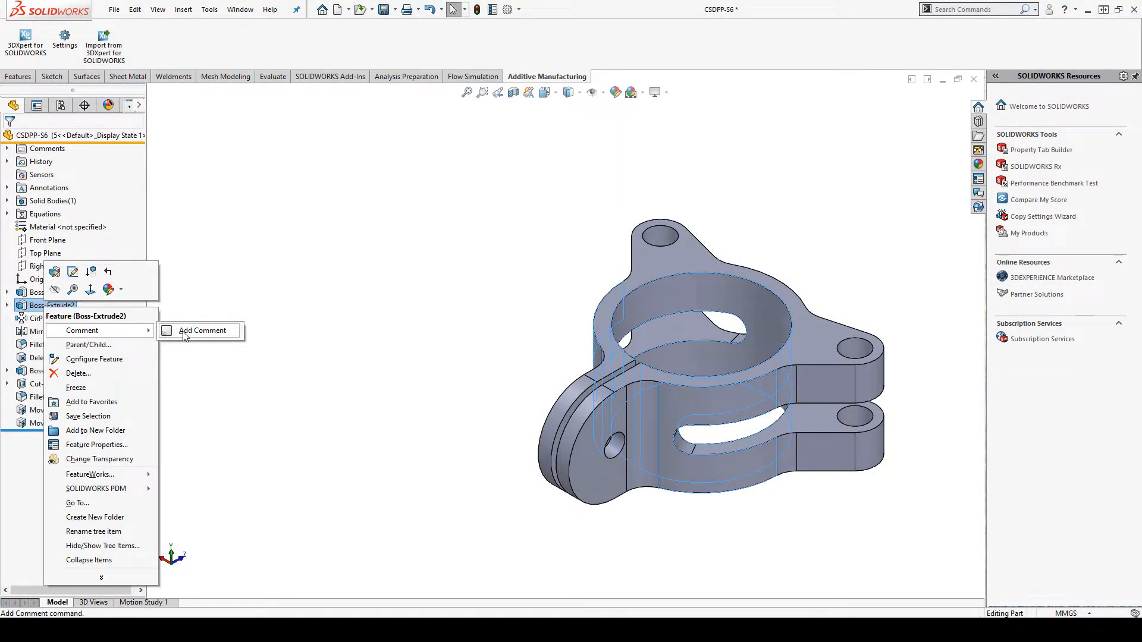
{"action": "left_click", "coordinate": [202, 330]}
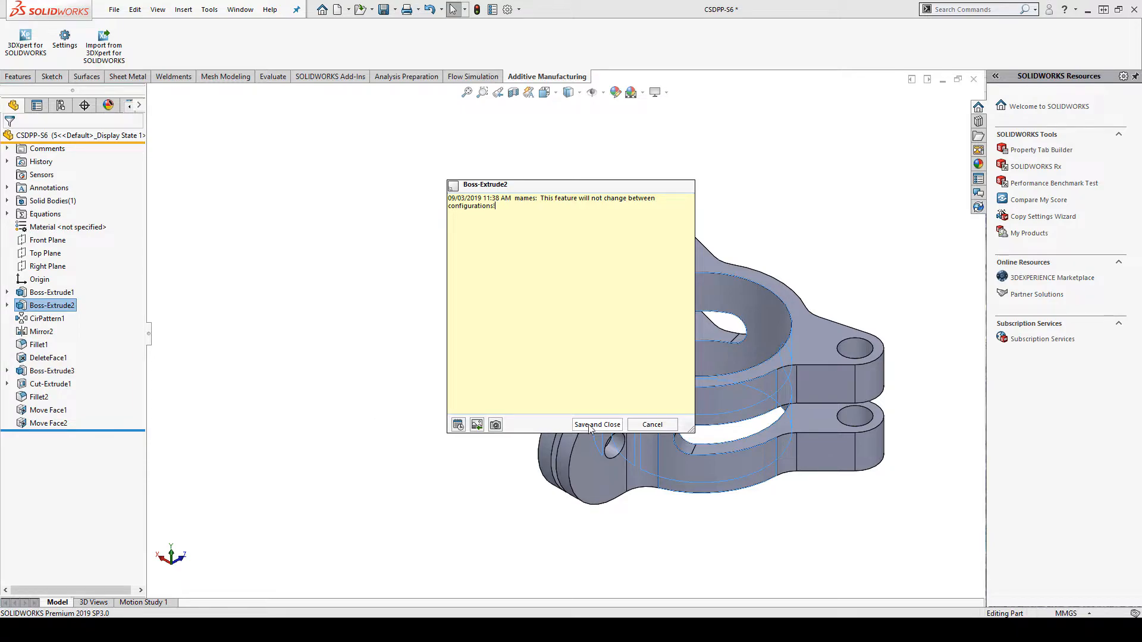
{"action": "left_click", "coordinate": [596, 425]}
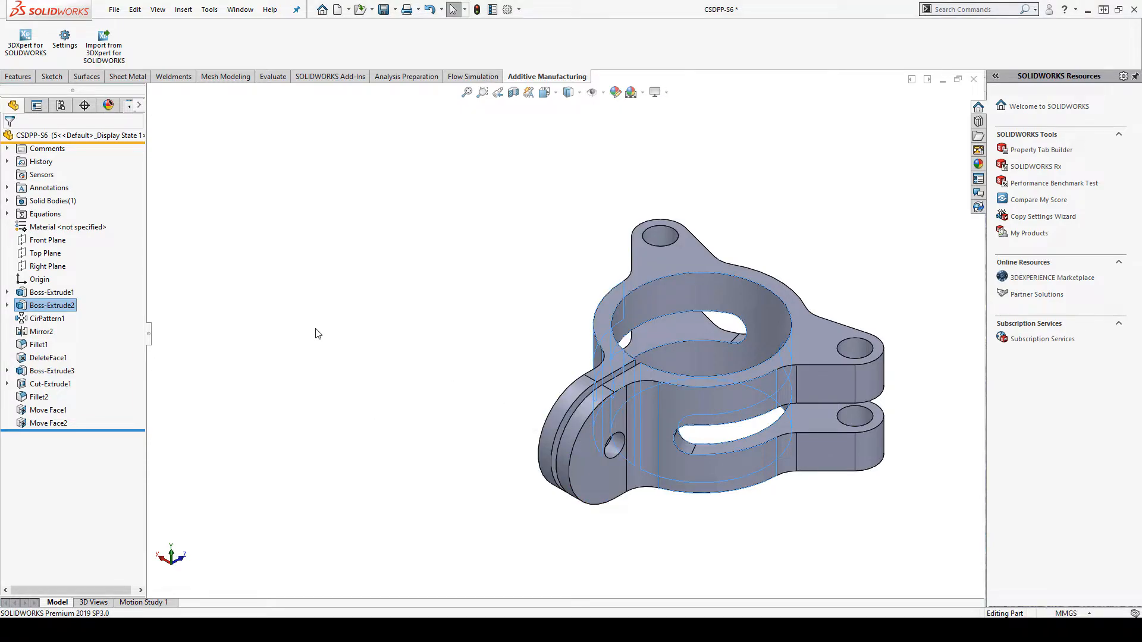
{"action": "right_click", "coordinate": [47, 149]}
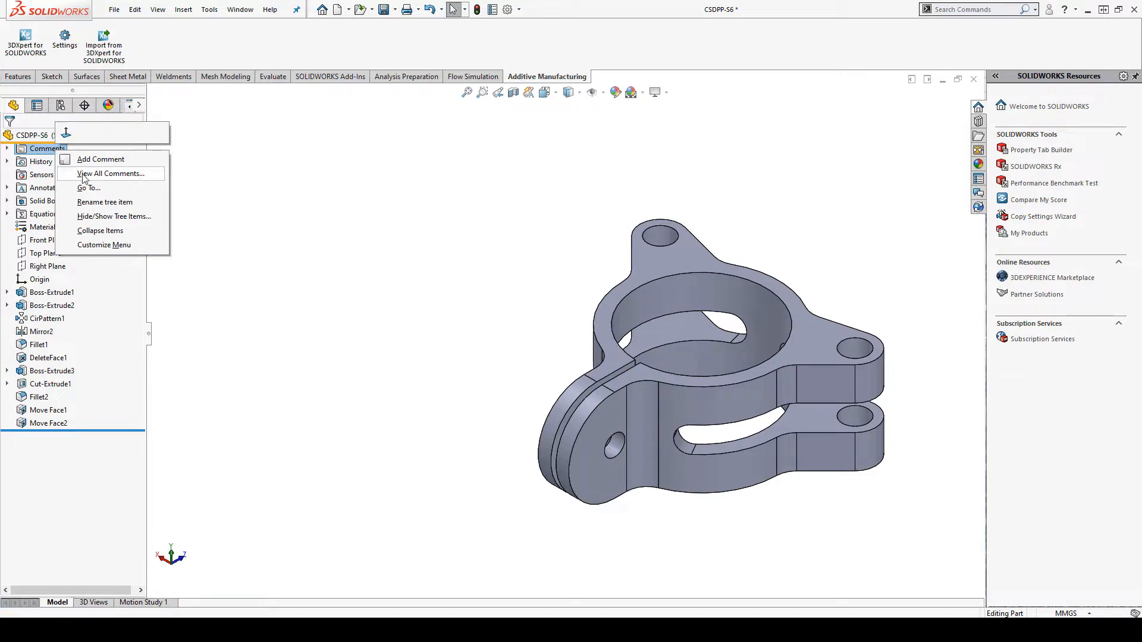
{"action": "left_click", "coordinate": [112, 174]}
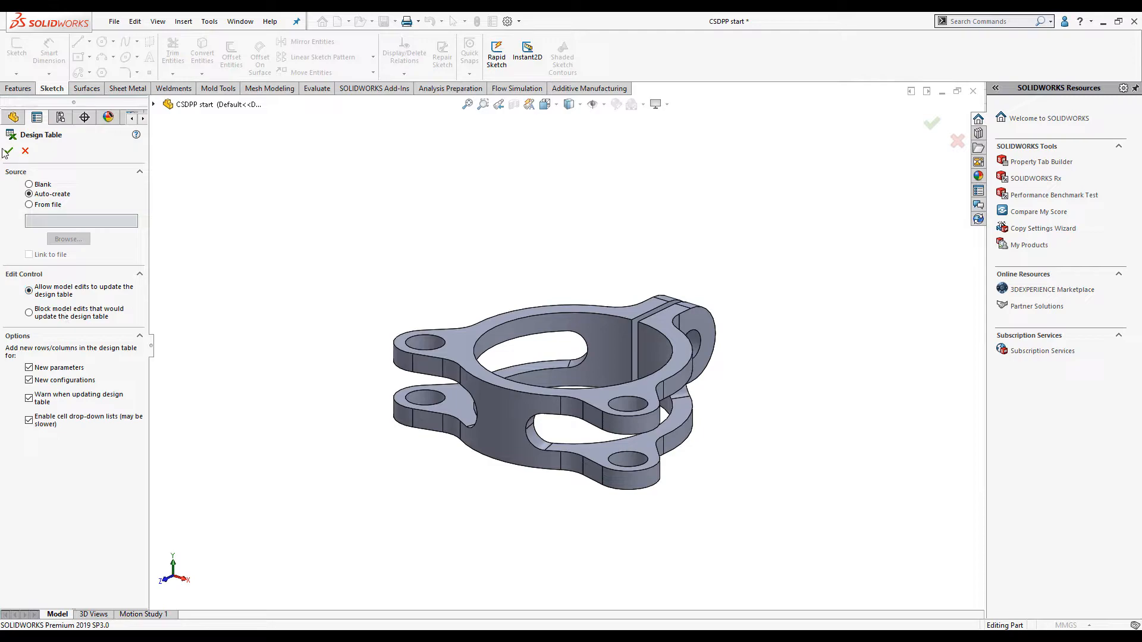
Step: Auto-create the design table with configurations A, B, C setting D1@Sketch1 to 26, 27, 28
{"action": "left_click", "coordinate": [8, 154]}
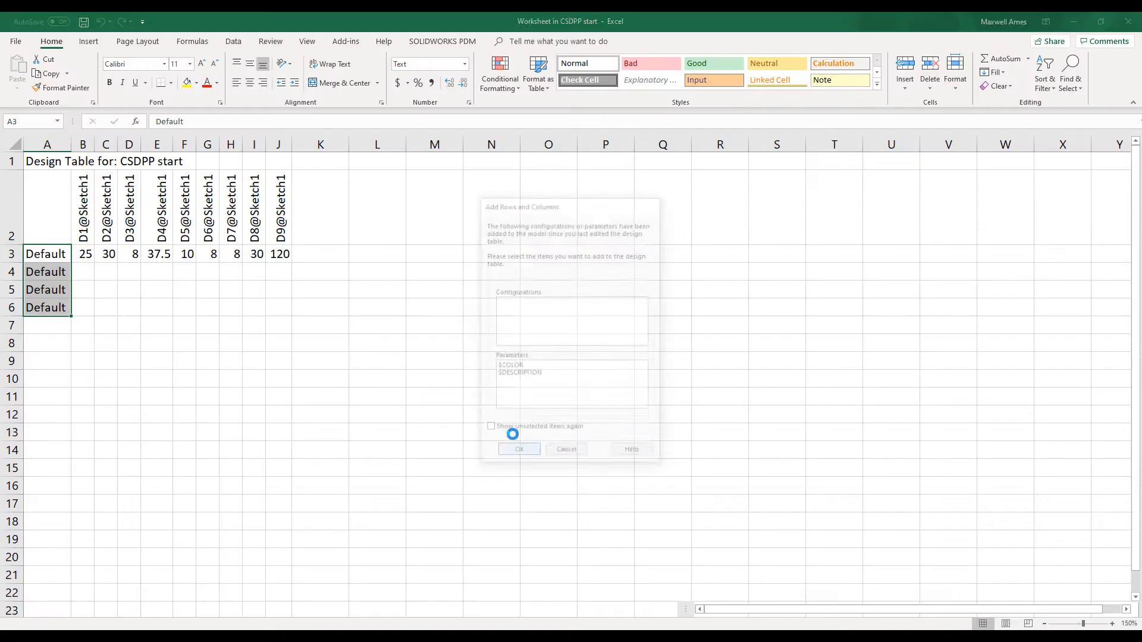
{"action": "left_click", "coordinate": [517, 448]}
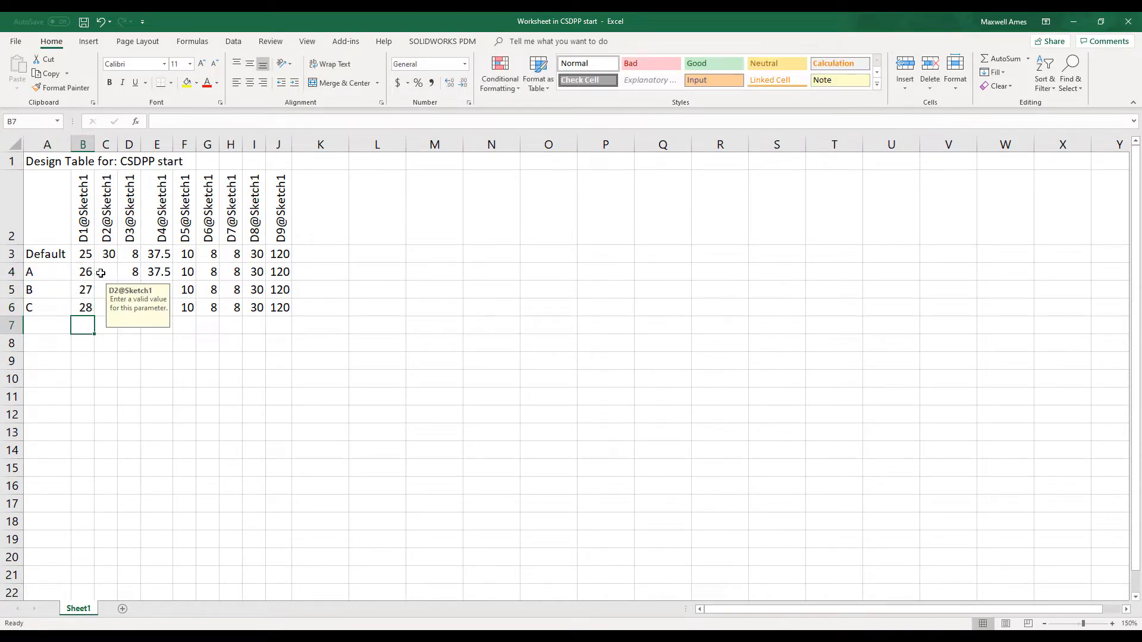
{"action": "left_click", "coordinate": [106, 271]}
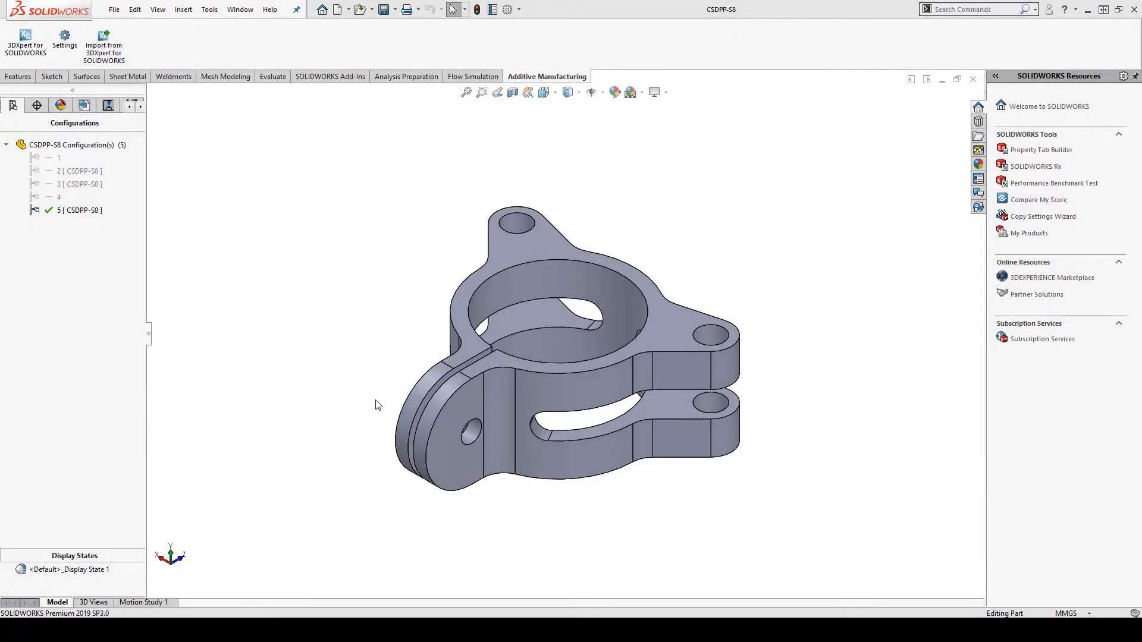
Step: Insert an auto-created design table generating configurations 6 through 10
{"action": "left_click", "coordinate": [184, 10]}
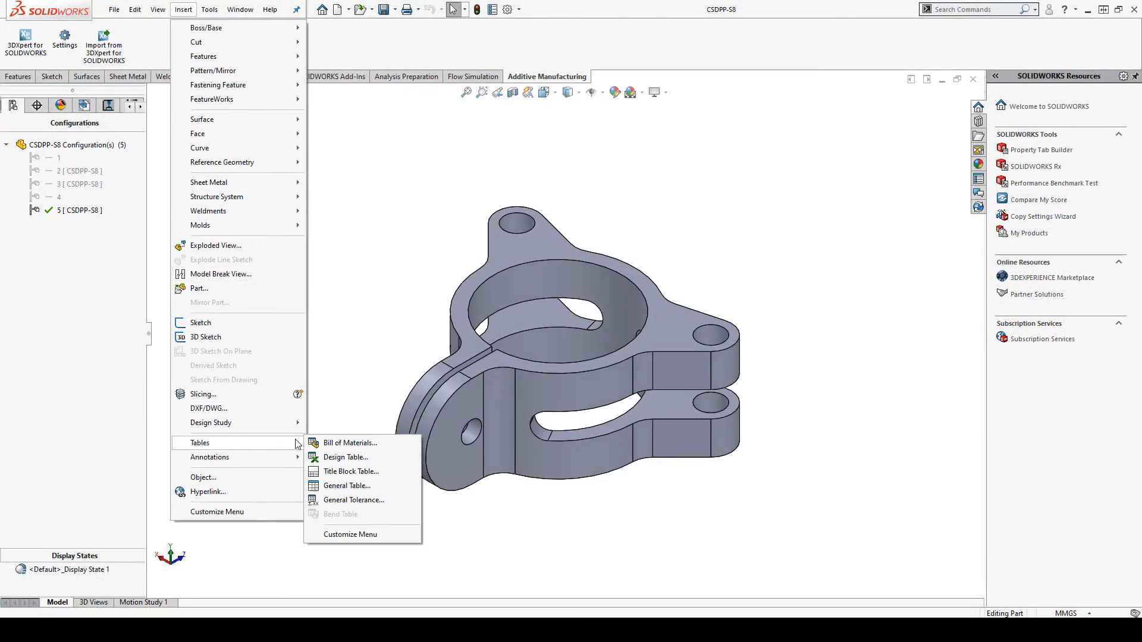
{"action": "left_click", "coordinate": [345, 457]}
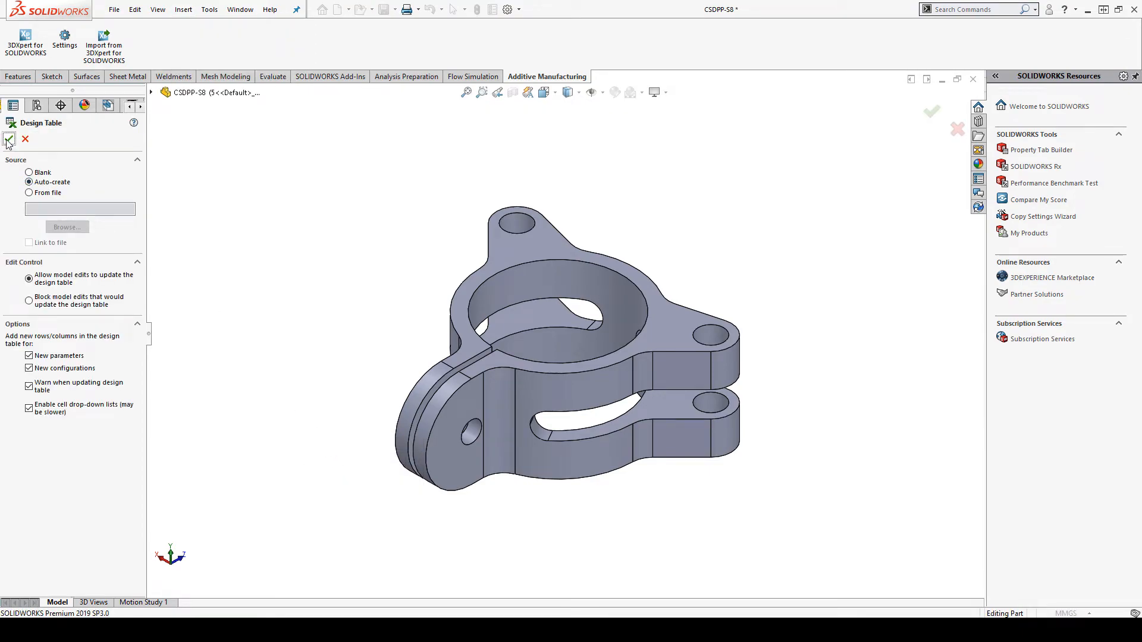
{"action": "left_click", "coordinate": [8, 139]}
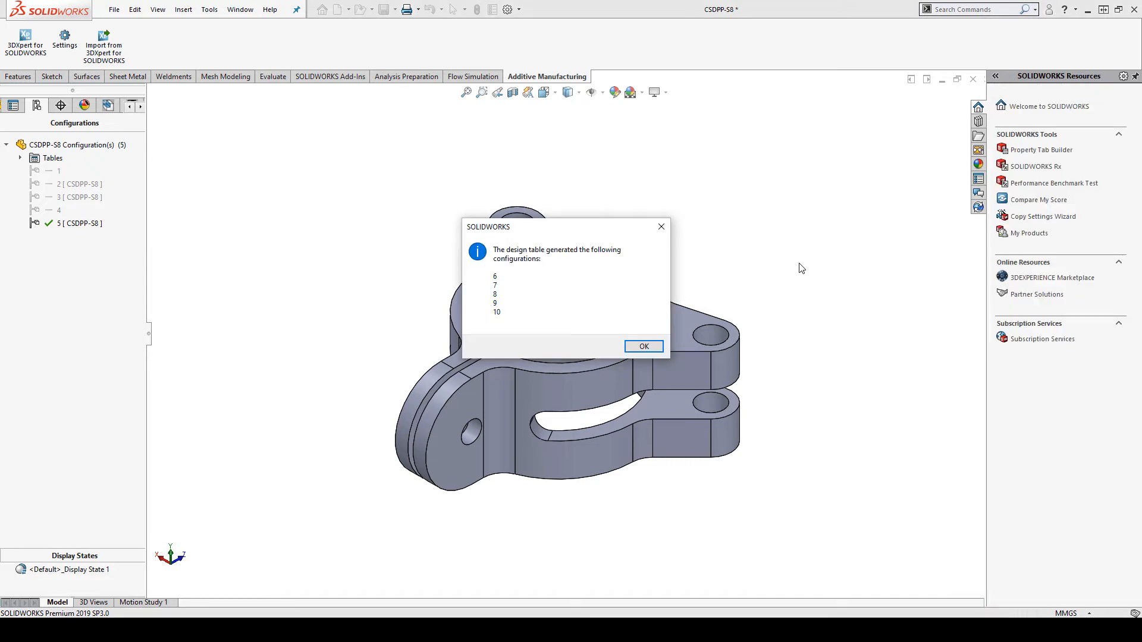
{"action": "left_click", "coordinate": [642, 346]}
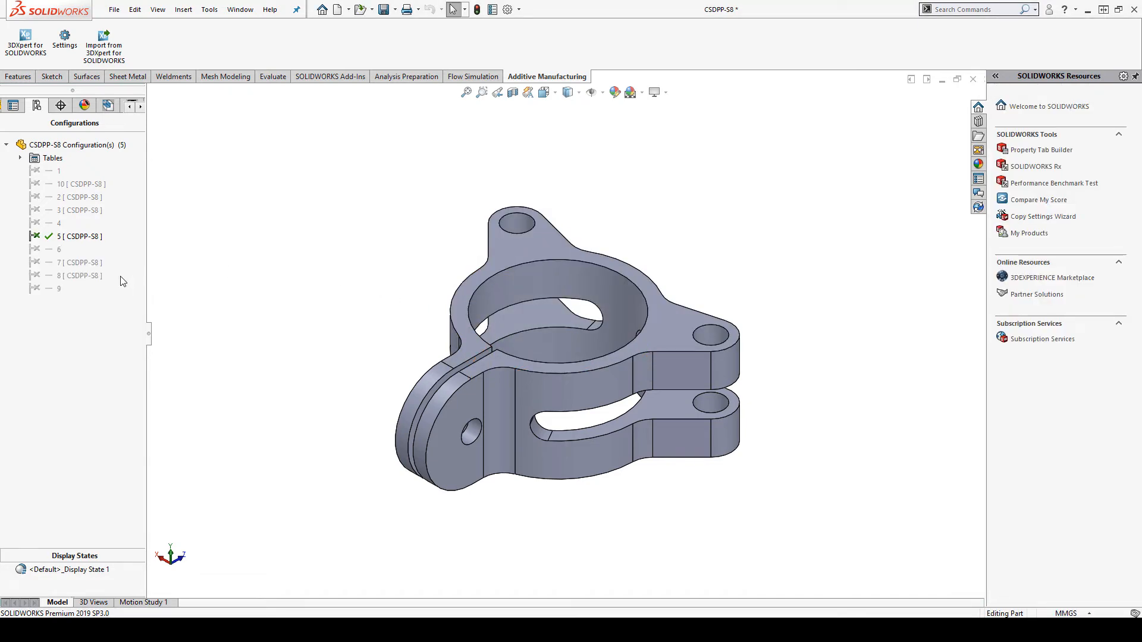